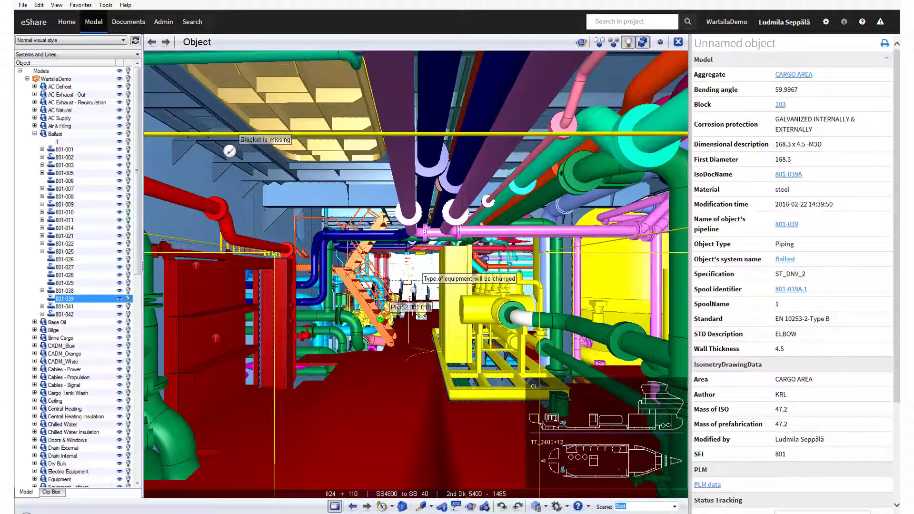
- Return to the WartsilaDemo project home page via Home
left_click(67, 22)
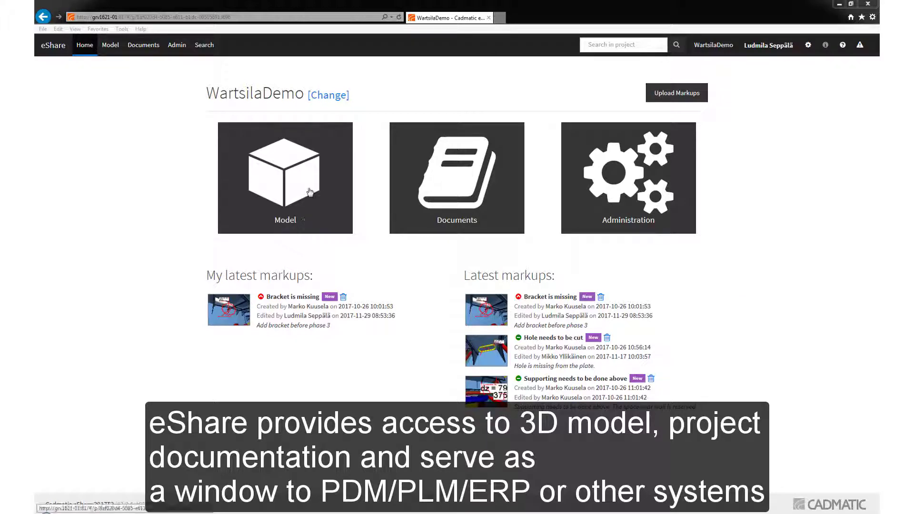
- Open the WartsilaDemo 3D model from the Model tile
left_click(284, 177)
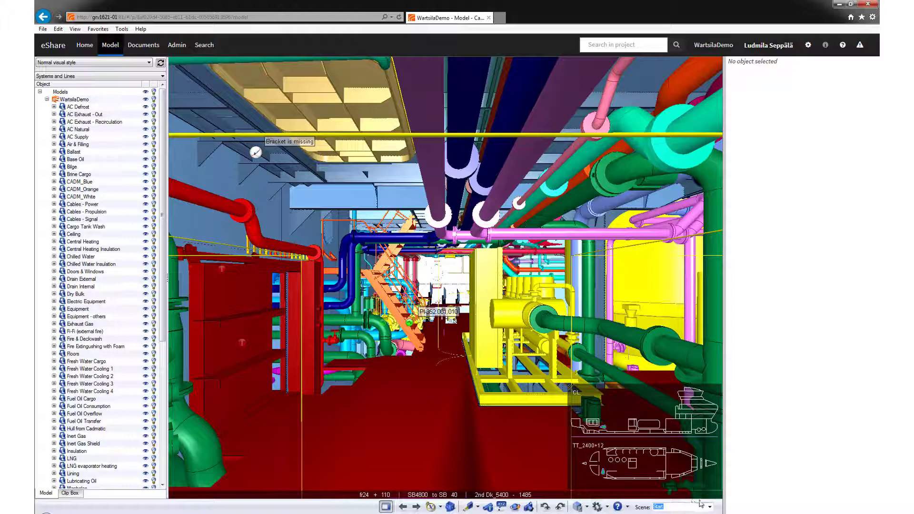
- Switch to the Start scene showing the 'Bracket is missing' markup
left_click(705, 506)
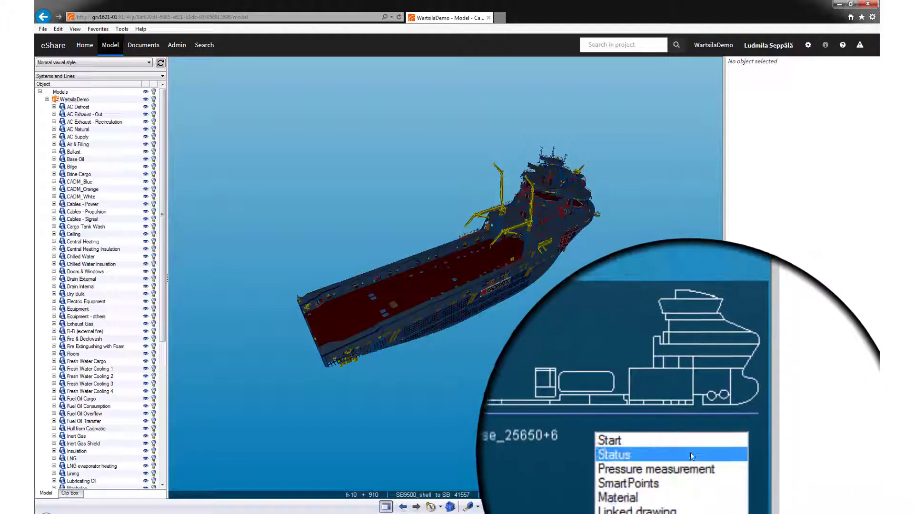
left_click(611, 455)
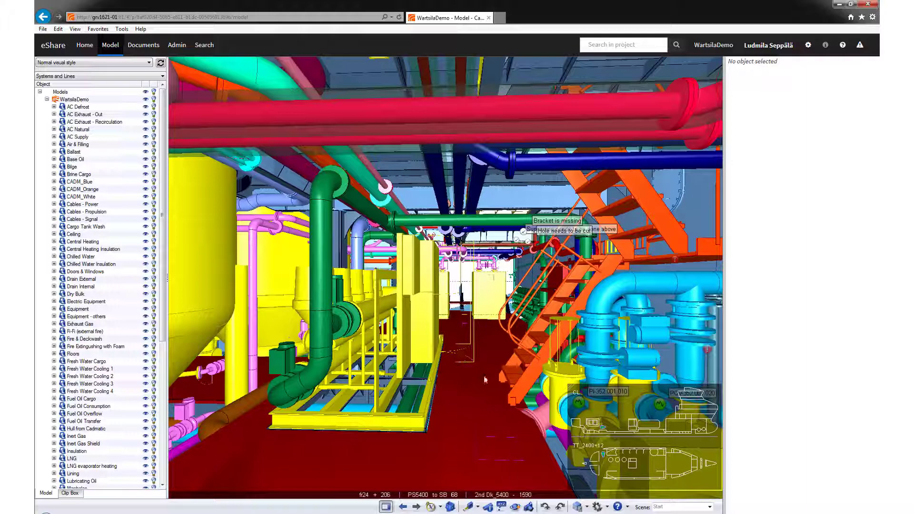
- Choose another saved scene that clips the model to a small box
left_click(709, 506)
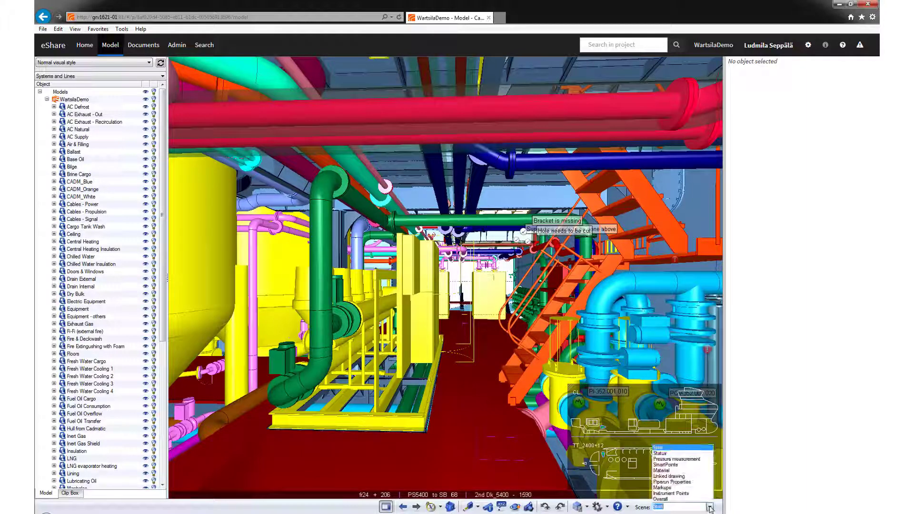
left_click(70, 493)
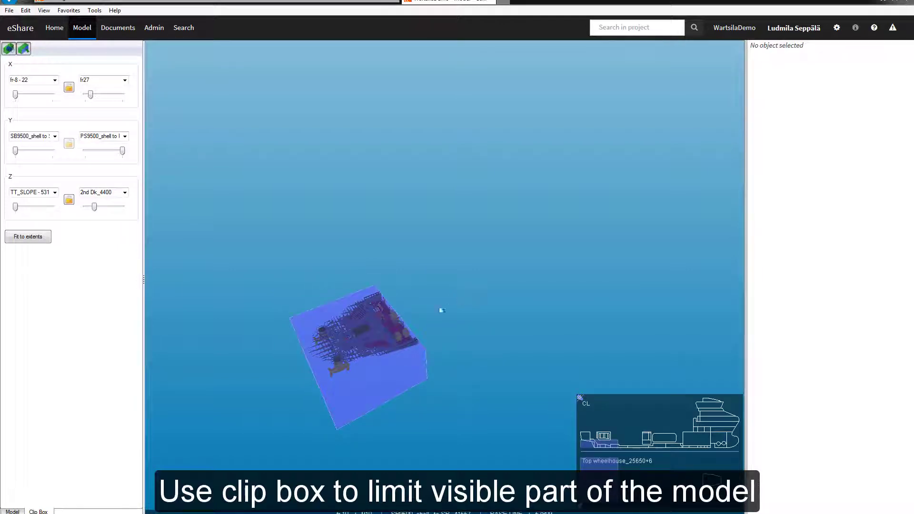
mouse_move(10, 49)
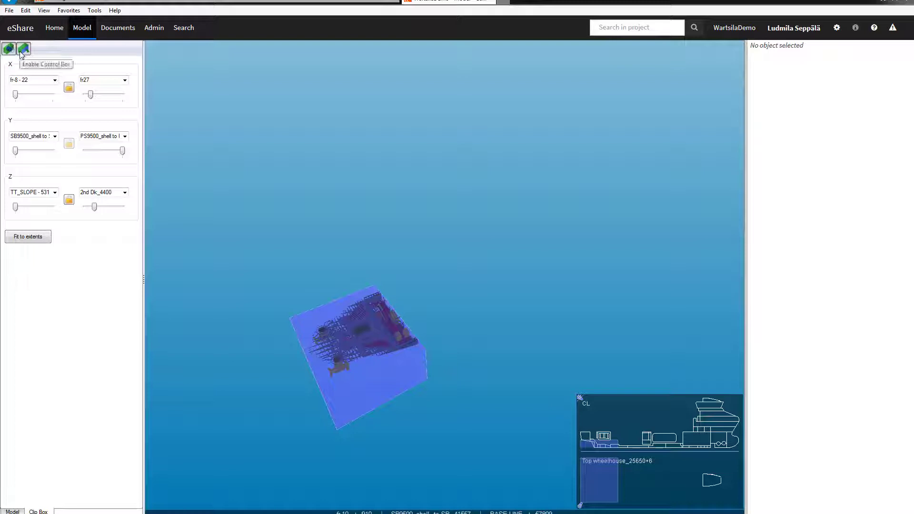
mouse_move(23, 49)
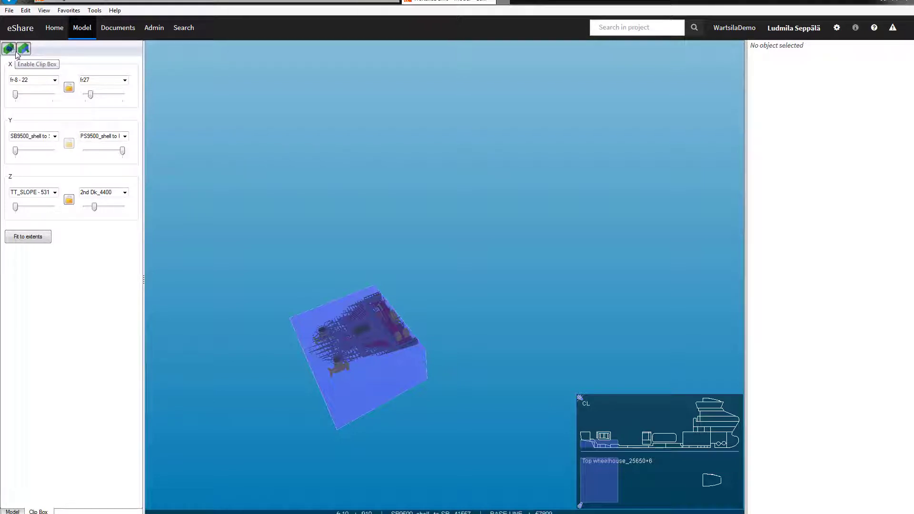
- Disable the clip box and return to the model structure tree
left_click(8, 49)
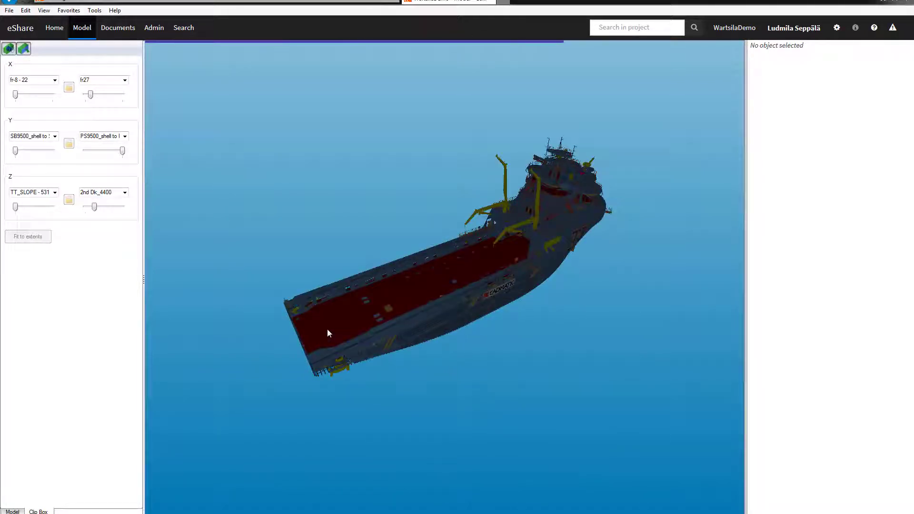
left_click(13, 511)
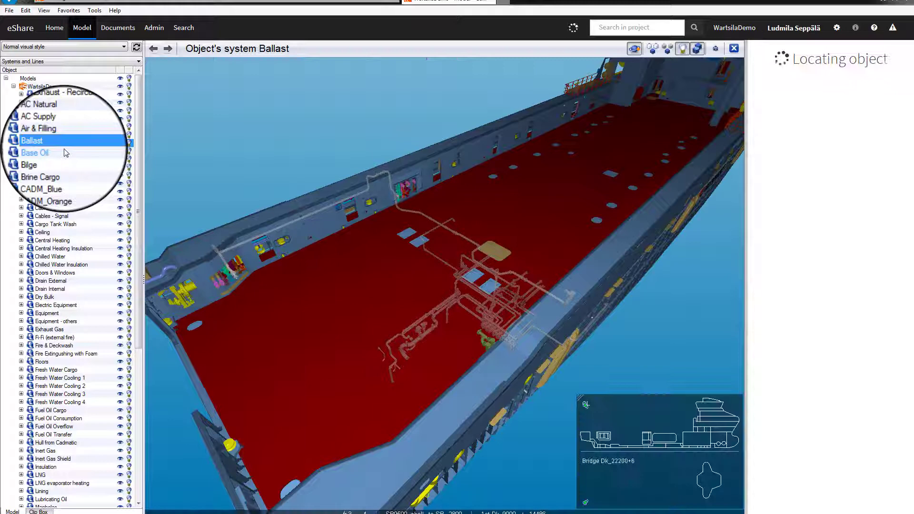
- Select Ballast under WartsilaDemo and display its attributes
left_click(32, 140)
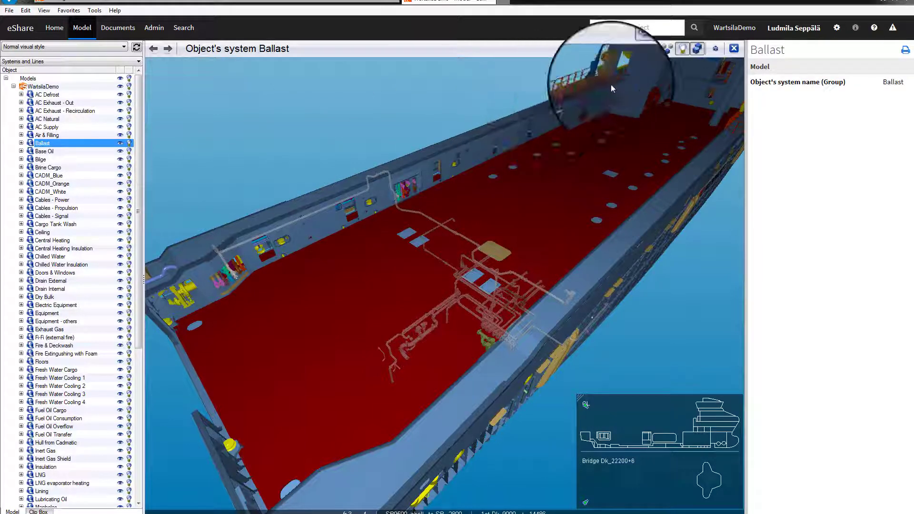
left_click(666, 48)
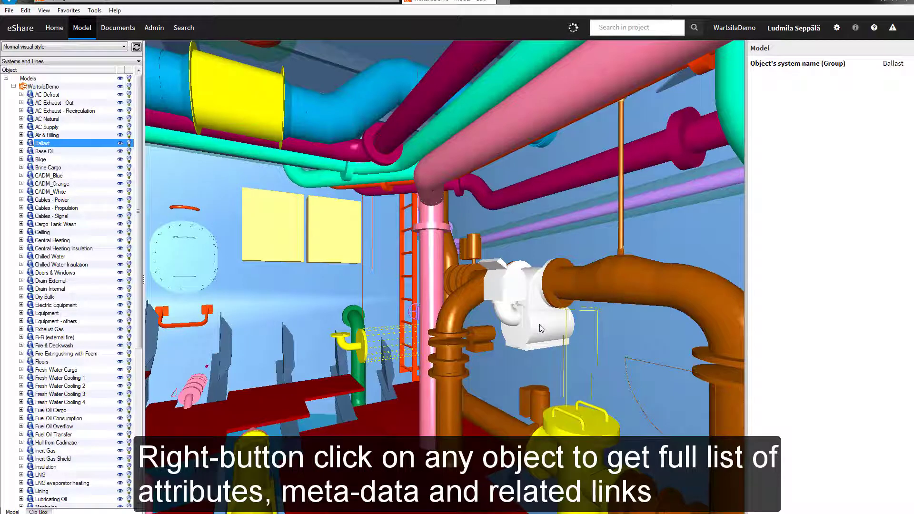
- Show attributes of flowmeter 351.003.010, including manufacturer, mass and PLM link
right_click(539, 327)
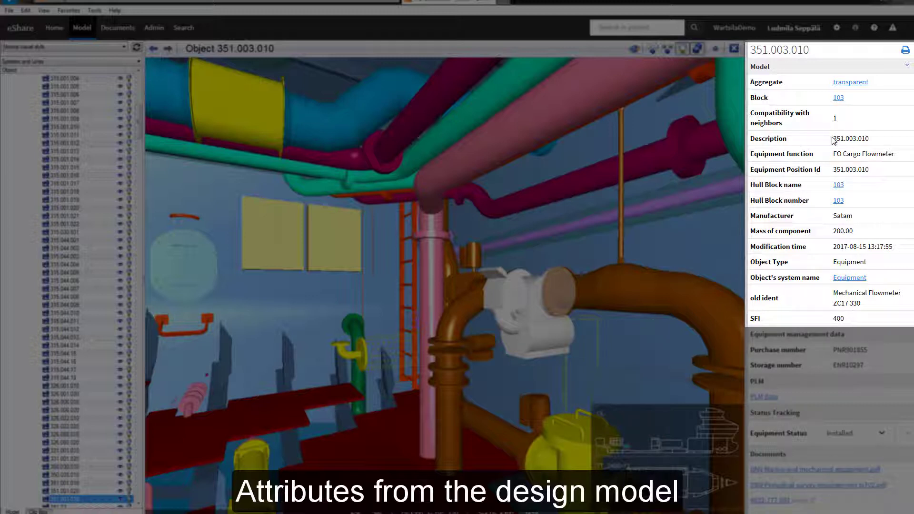
mouse_move(865, 323)
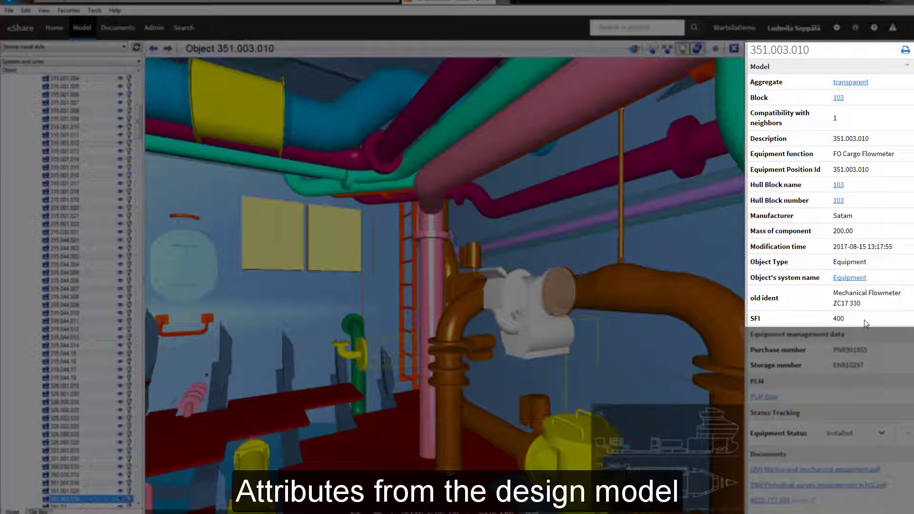
mouse_move(880, 366)
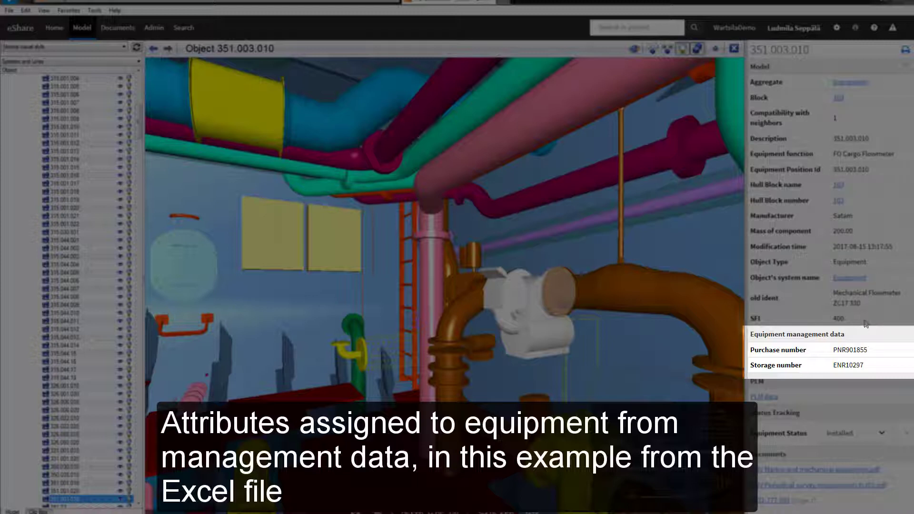
mouse_move(879, 365)
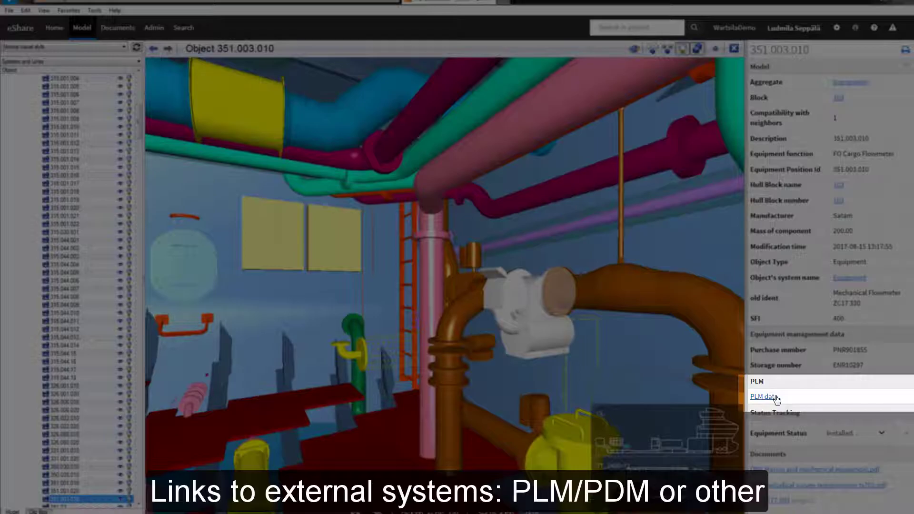
- Log in to openPLM, view the test part's lifecycle stages, then return to eShare
left_click(764, 397)
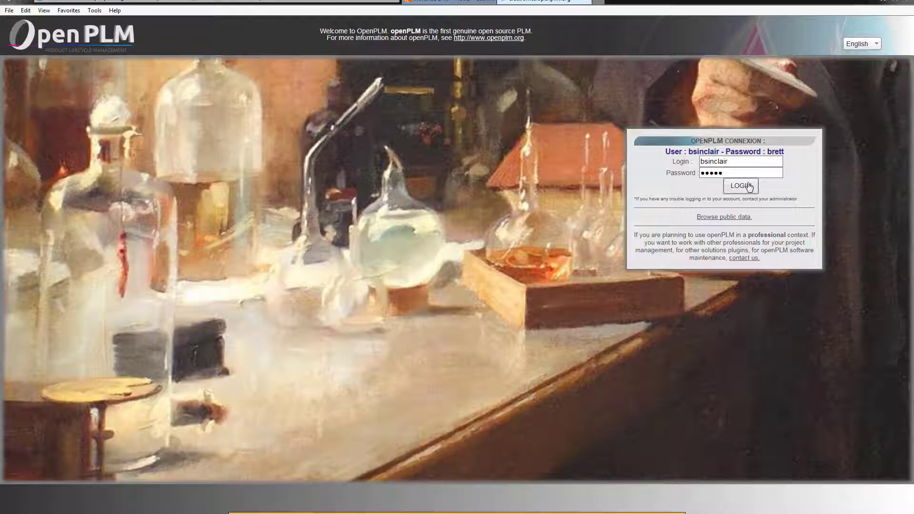
left_click(740, 185)
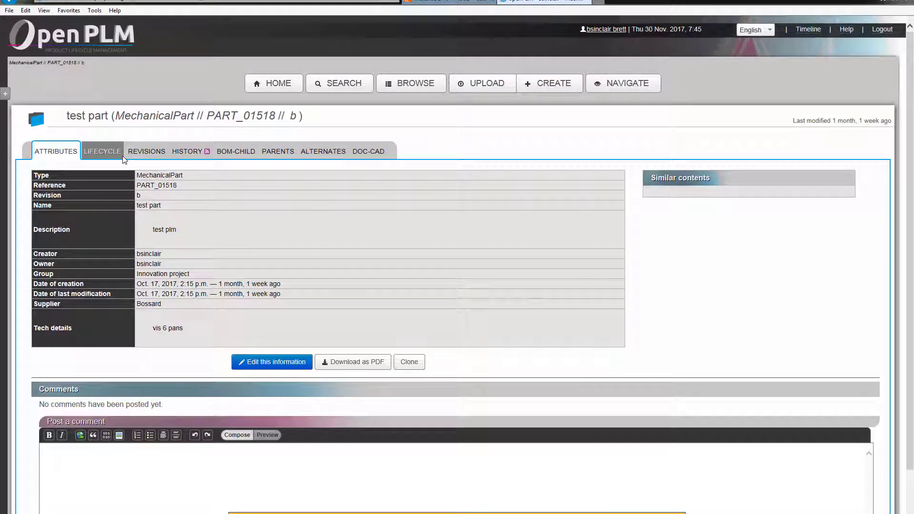
mouse_move(105, 154)
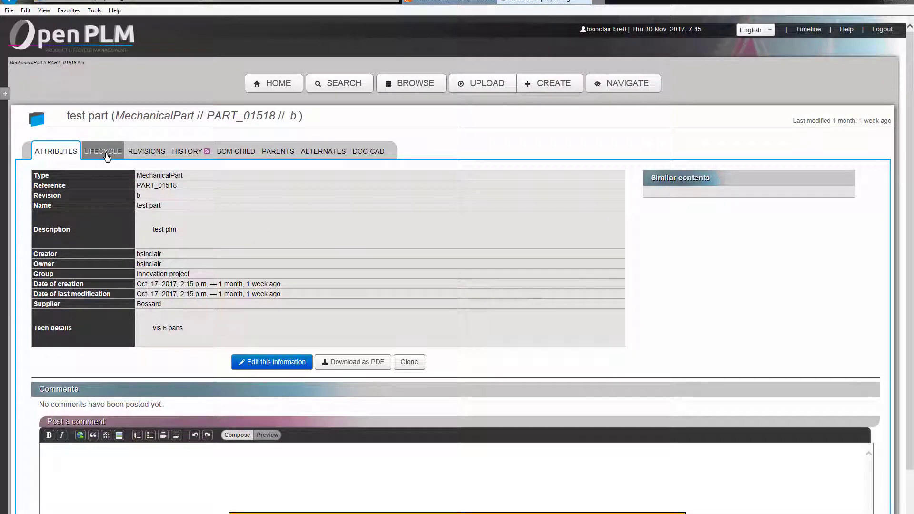
left_click(102, 151)
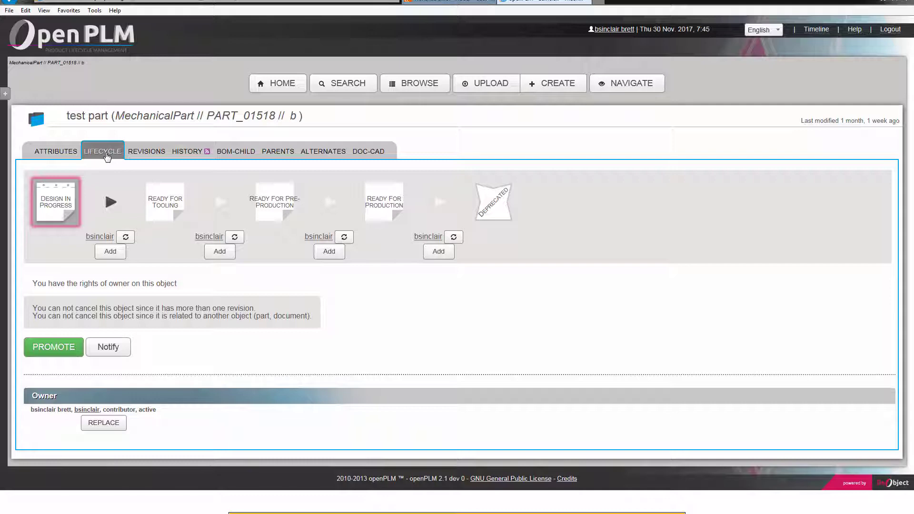
left_click(449, 2)
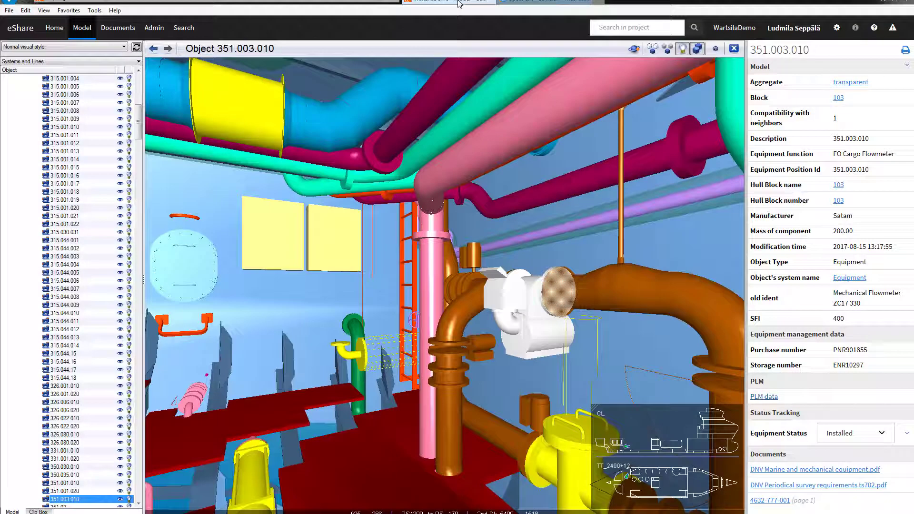
mouse_move(522, 291)
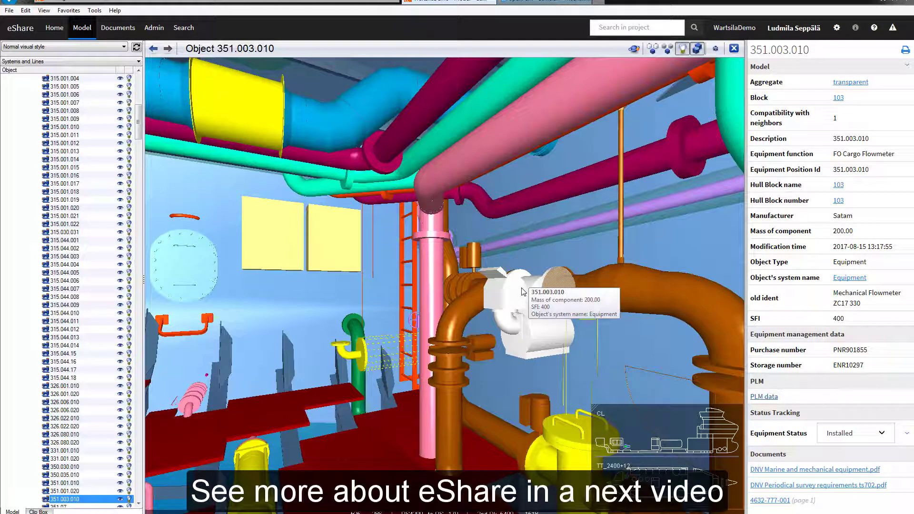